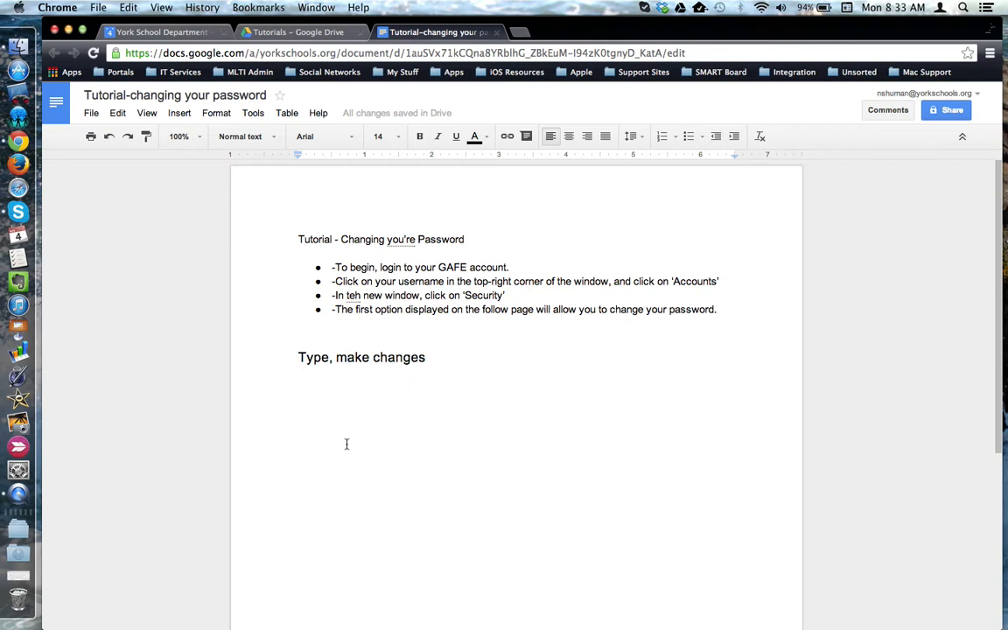
mouse_move(252, 340)
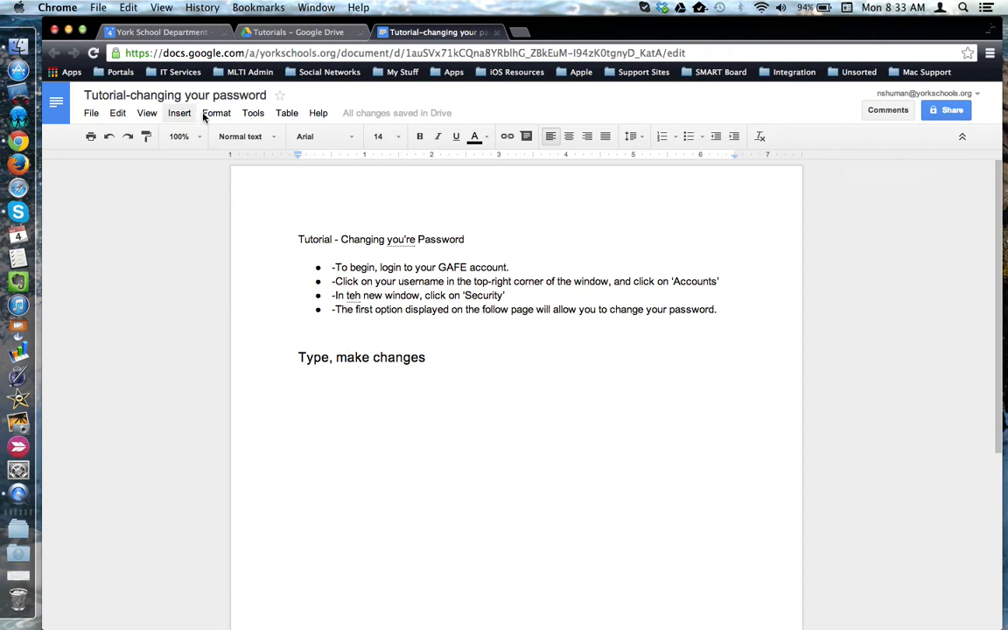
Open the Tools menu in the tutorial document.
click(253, 113)
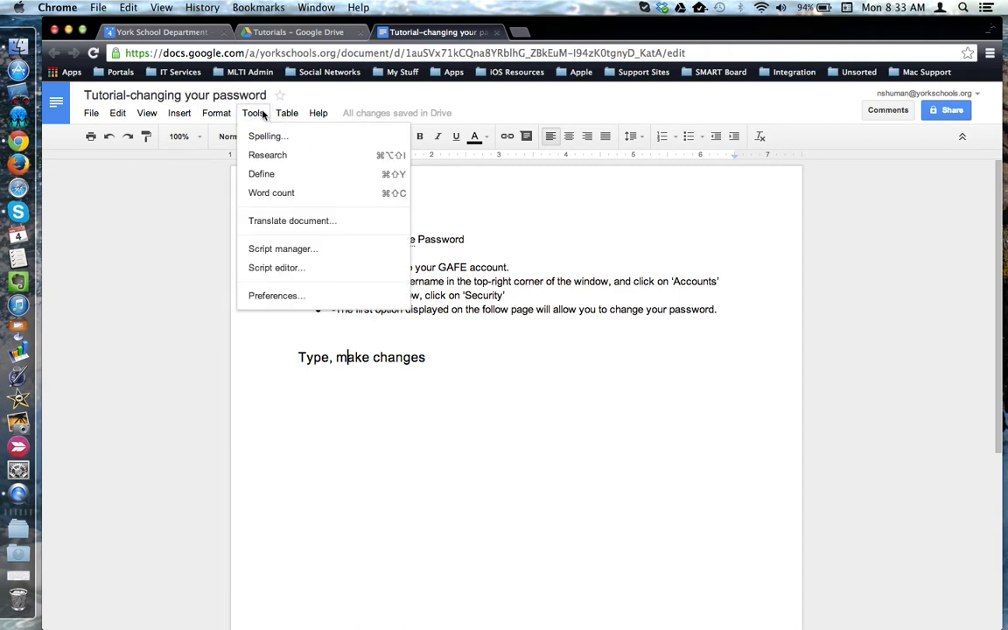
mouse_move(267, 136)
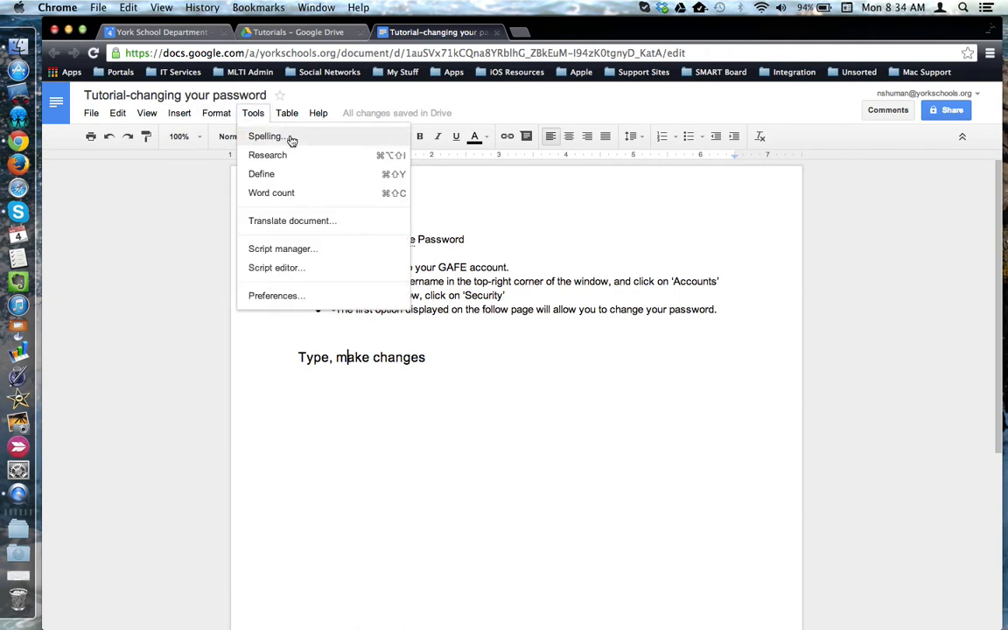
Run the spell checker to change the title's 'you're' to 'your', then close it.
click(267, 135)
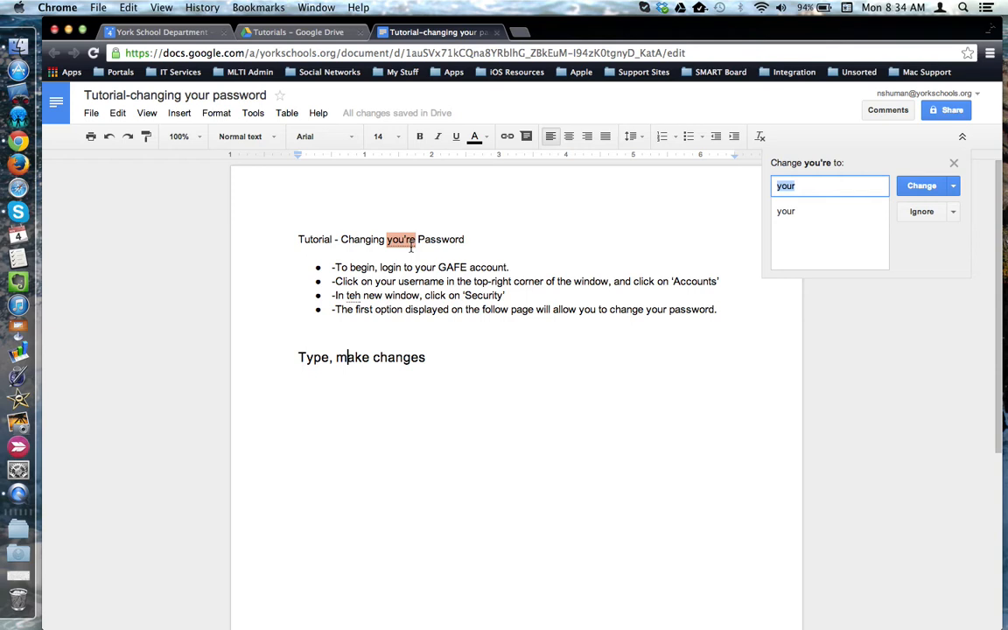
mouse_move(738, 220)
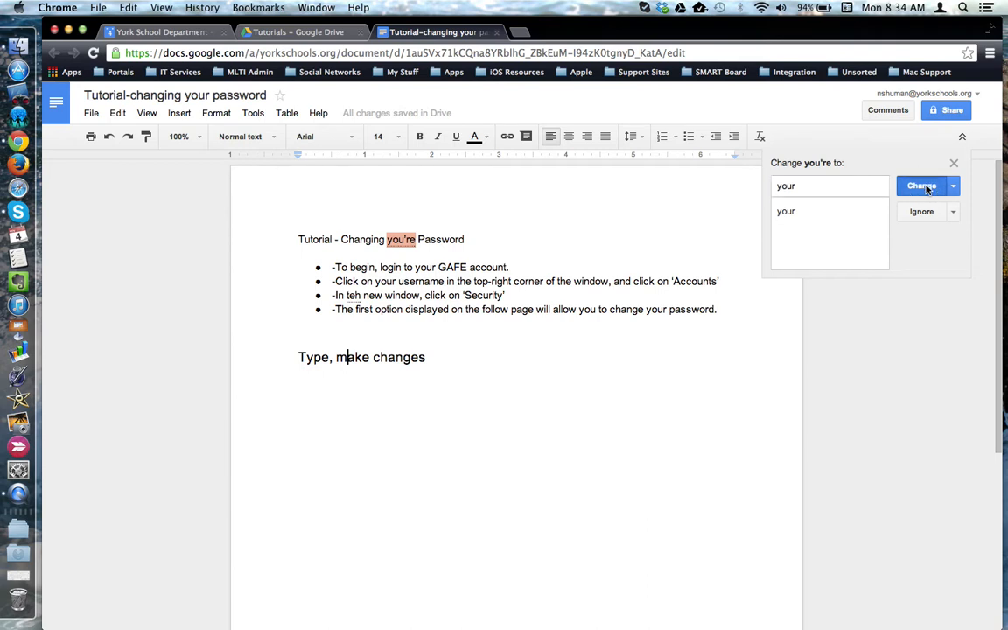
click(922, 185)
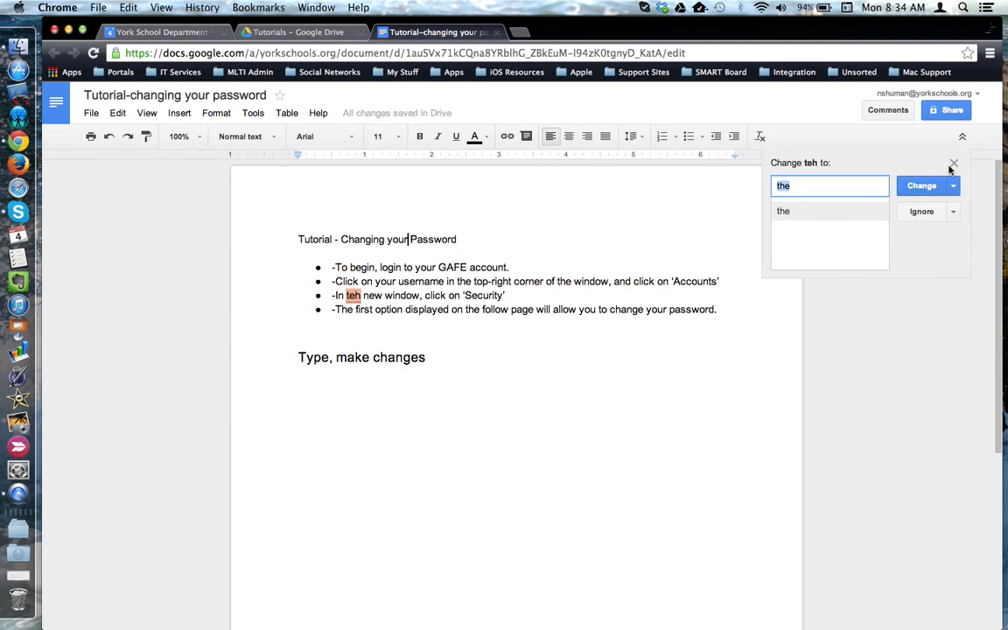
click(953, 163)
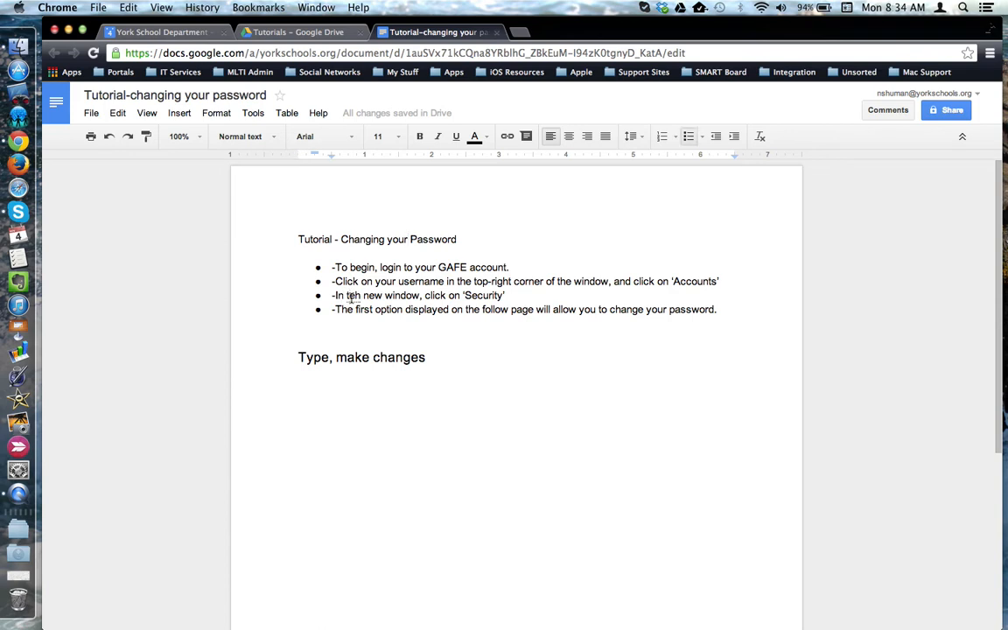
Replace 'teh' with the suggested 'the' in the third bullet via right-click.
right_click(348, 295)
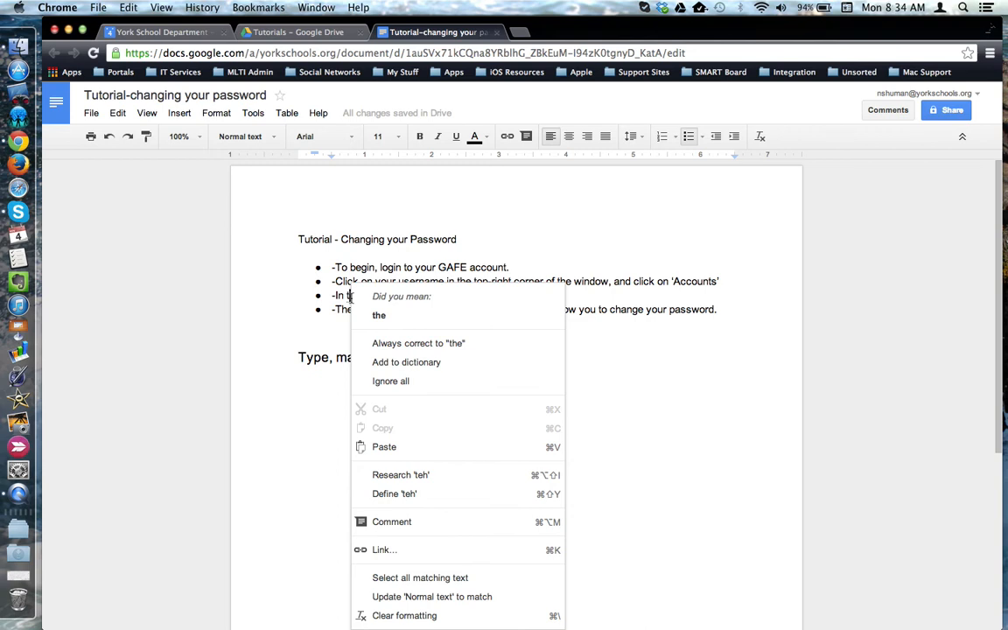
mouse_move(406, 311)
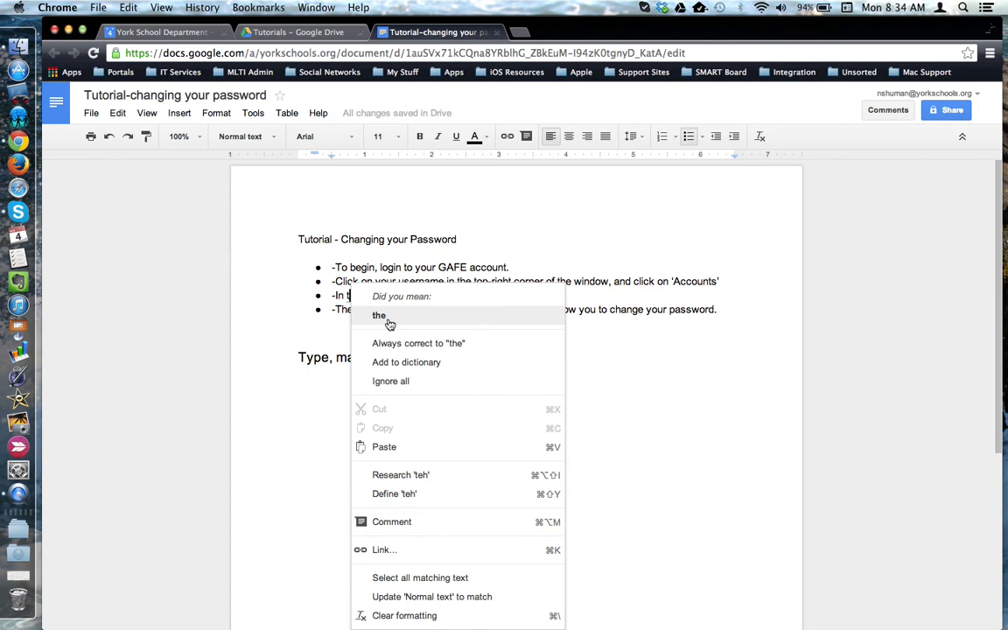
click(379, 315)
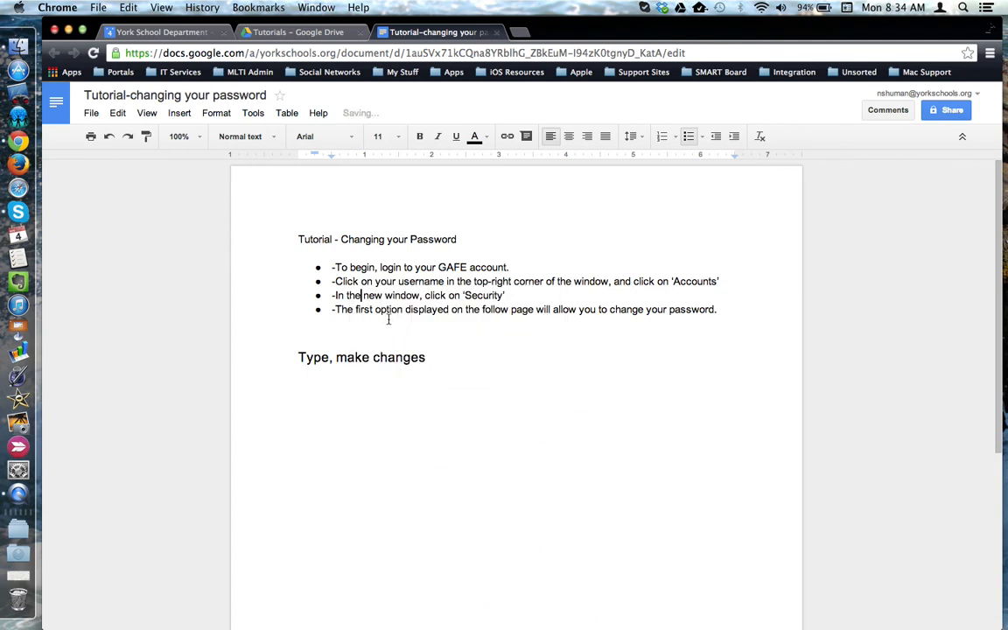